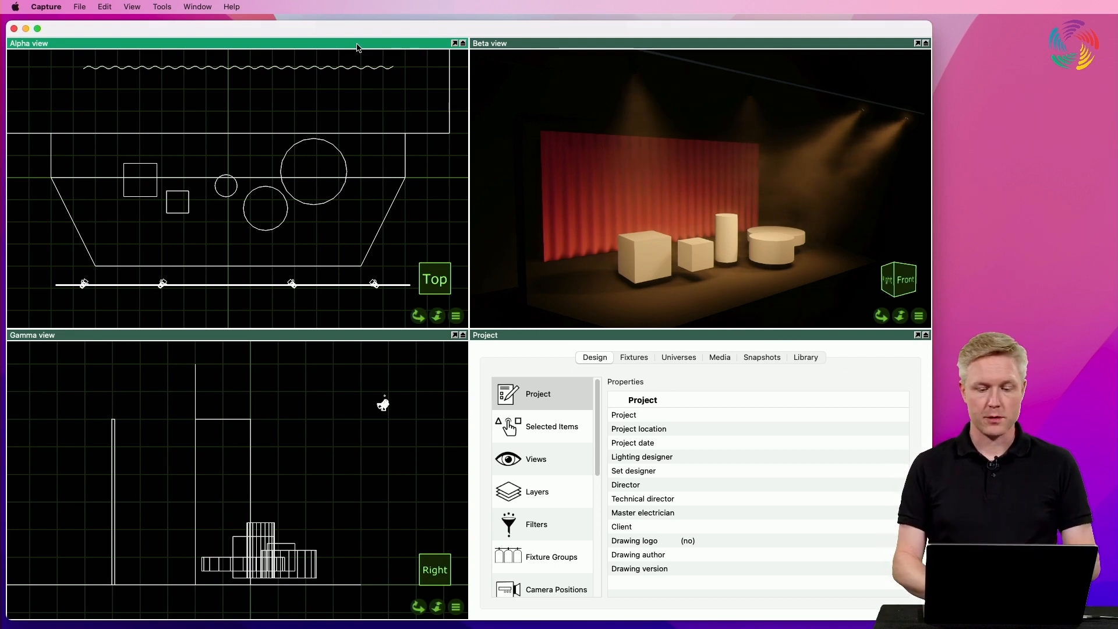
- Show the project's Layers list, which holds only the Default layer
{"action": "left_click", "coordinate": [535, 491]}
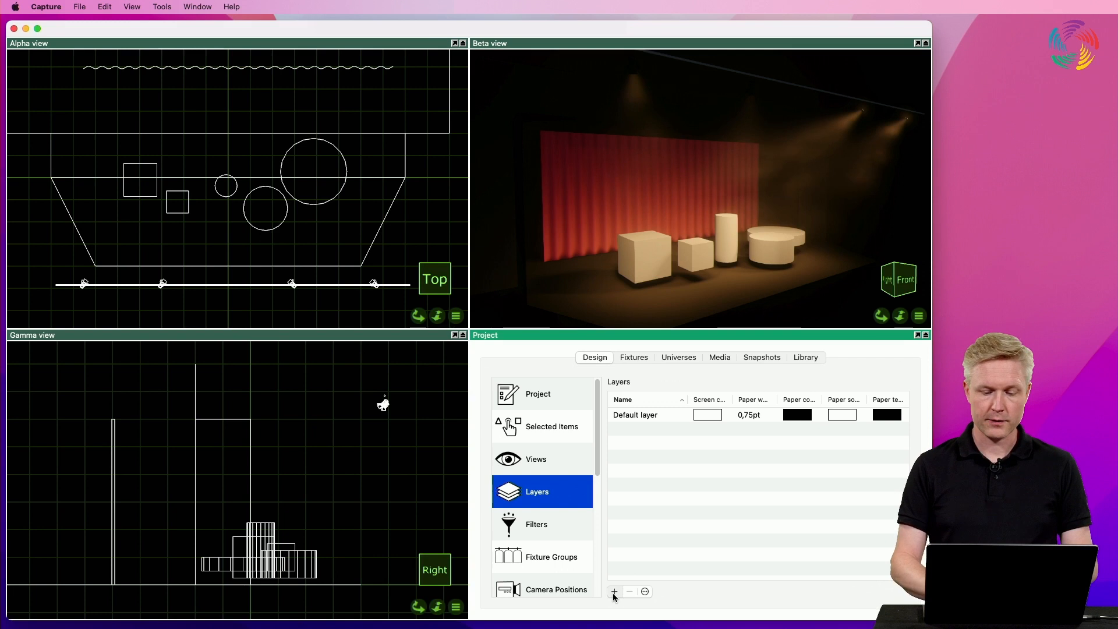
- Add a new layer named Fixtures below the Default layer
{"action": "left_click", "coordinate": [614, 592]}
{"action": "type", "text": "Fixtures"}
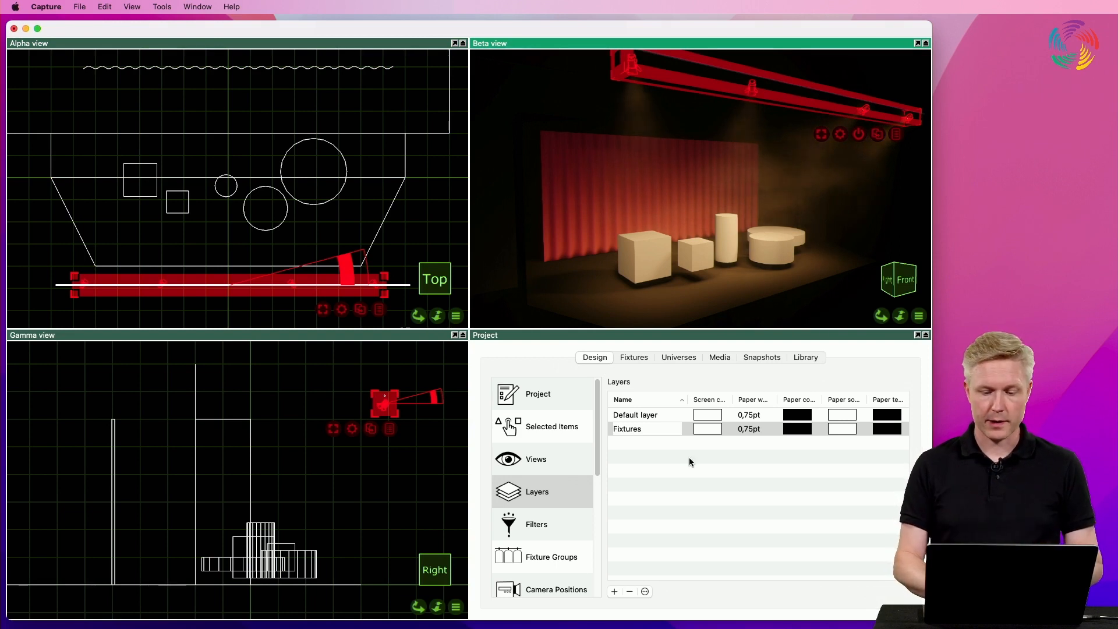
- Add a Props layer and assign the selected stage props to it via Selected Items
{"action": "left_click", "coordinate": [614, 592]}
{"action": "type", "text": "Props"}
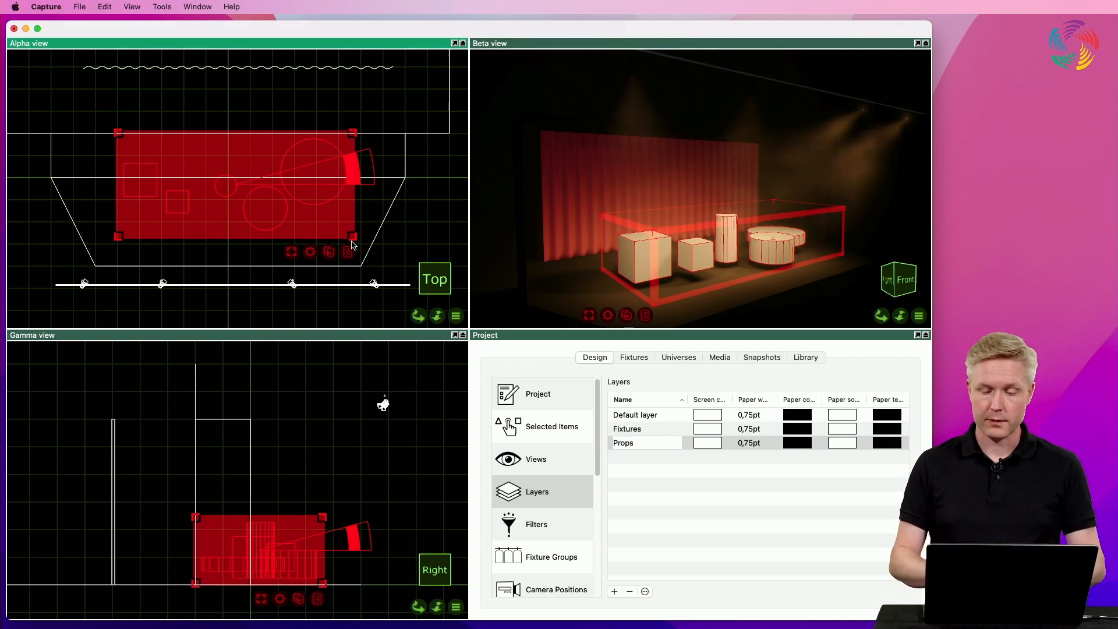
{"action": "left_click", "coordinate": [550, 426]}
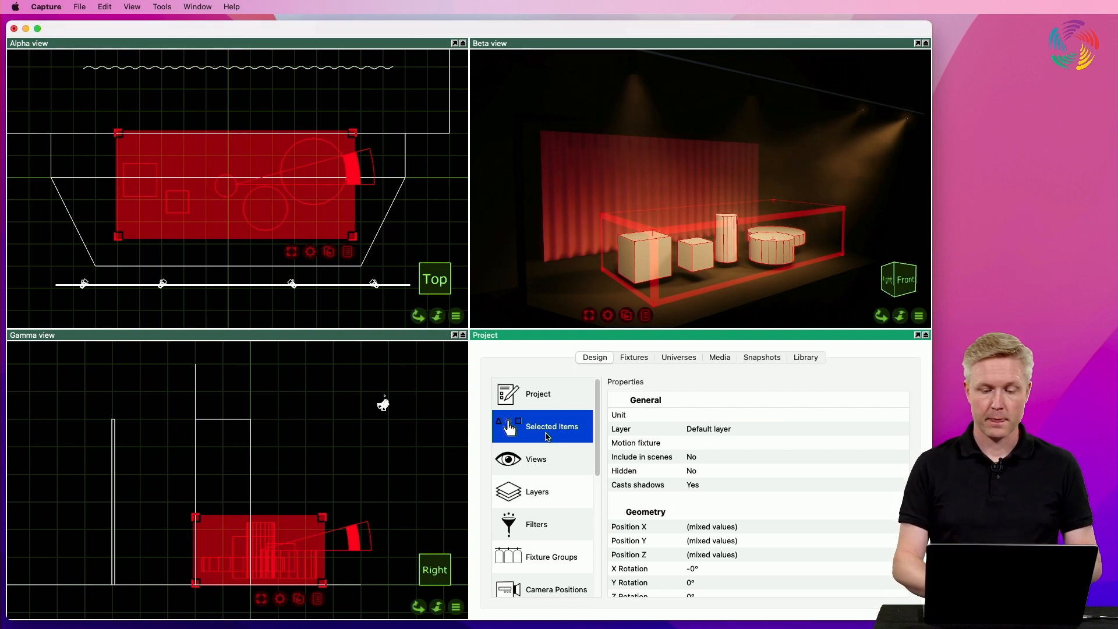
{"action": "left_click", "coordinate": [708, 428]}
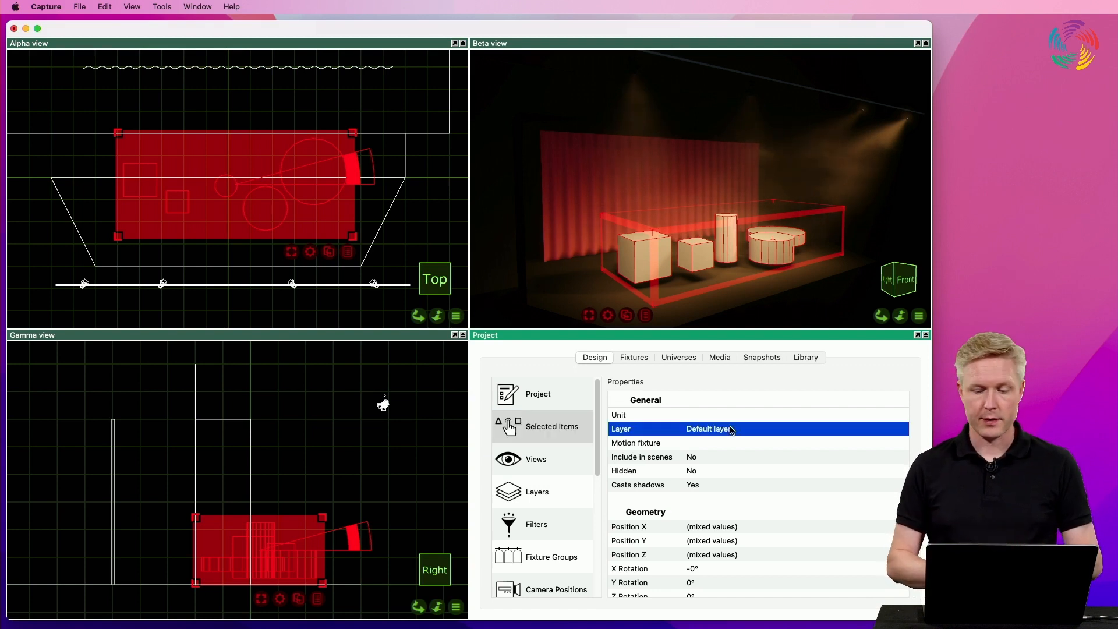
{"action": "left_click", "coordinate": [727, 429]}
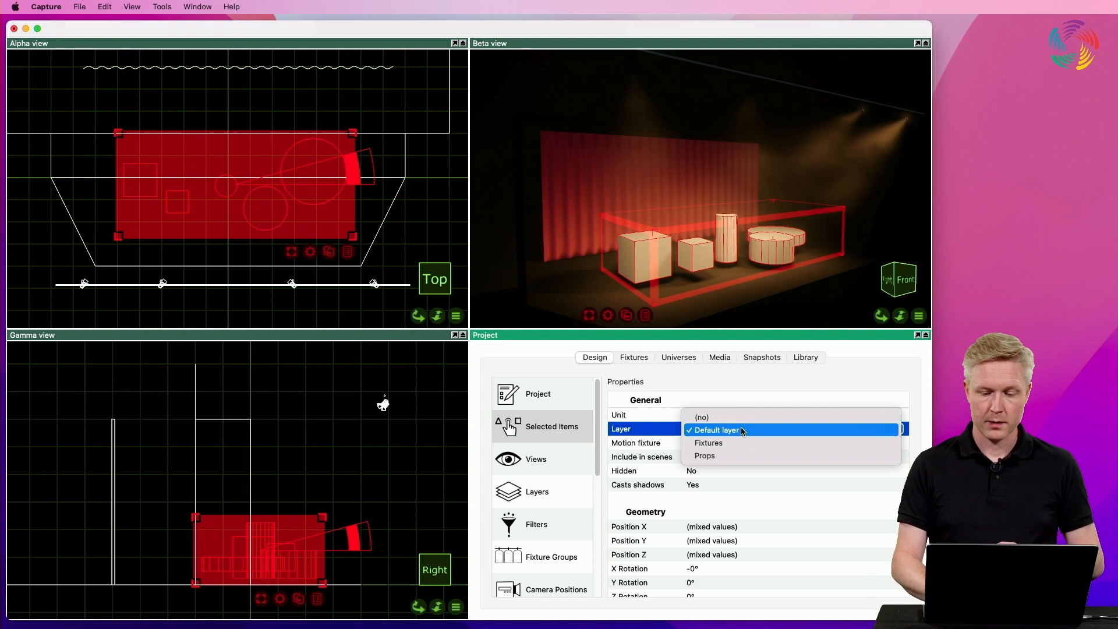
{"action": "mouse_move", "coordinate": [735, 461]}
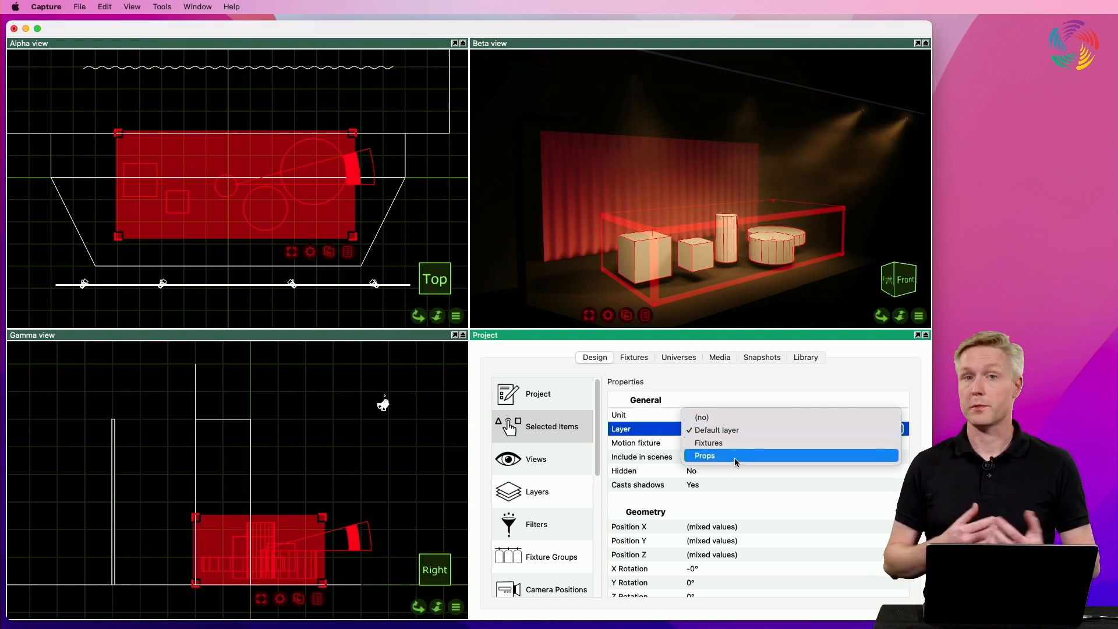
{"action": "left_click", "coordinate": [704, 456]}
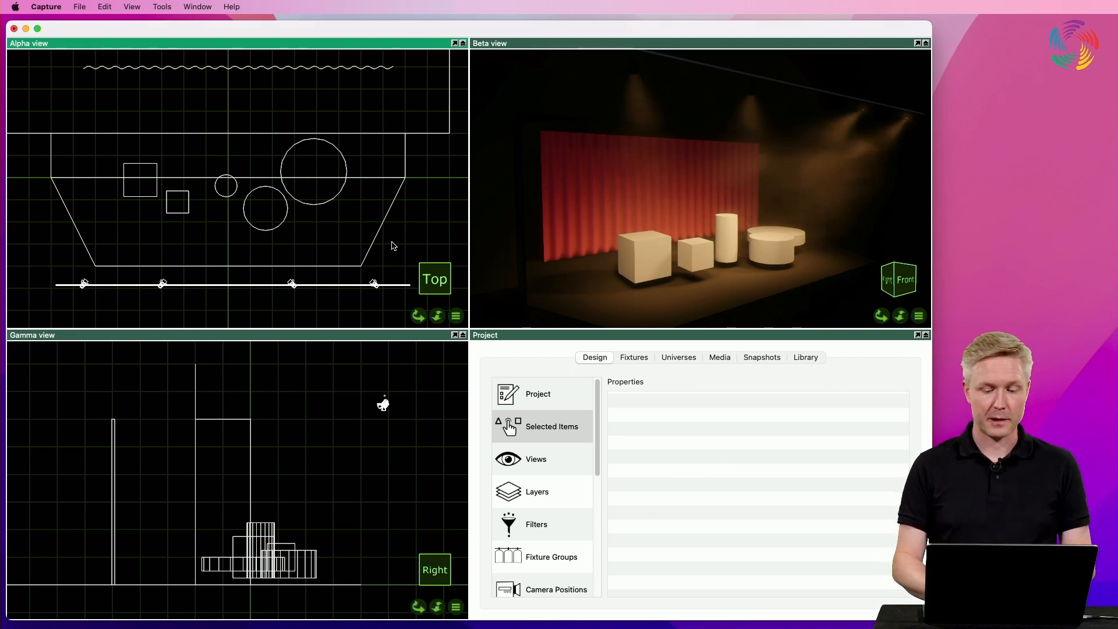
- Give the Fixtures layer a cyan screen colour so the fixtures draw in cyan
{"action": "left_click", "coordinate": [537, 492]}
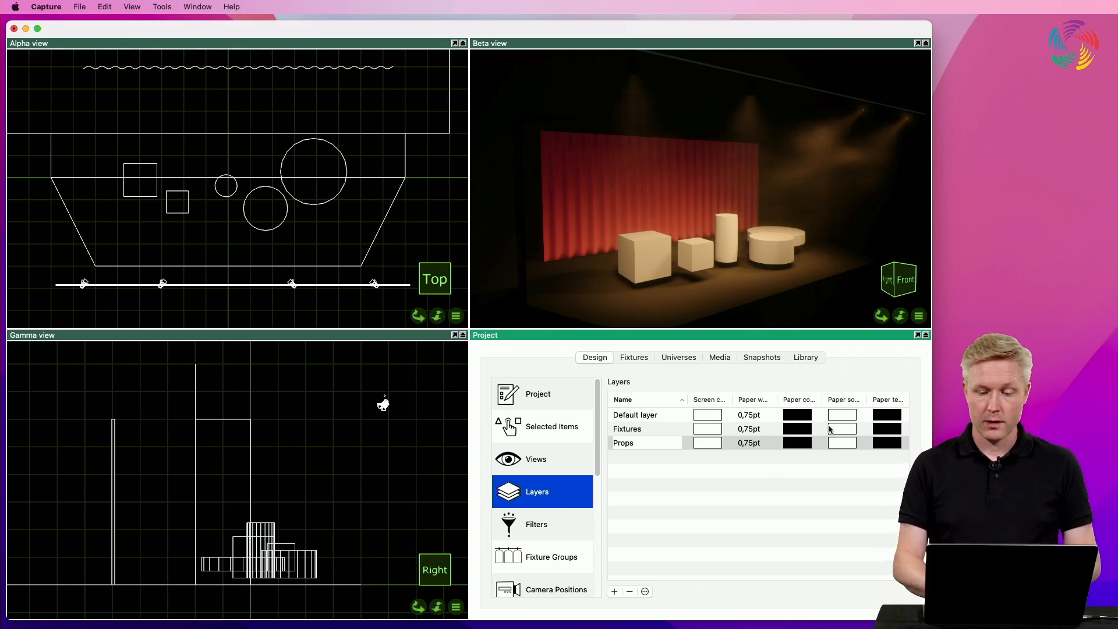
{"action": "left_click", "coordinate": [622, 443]}
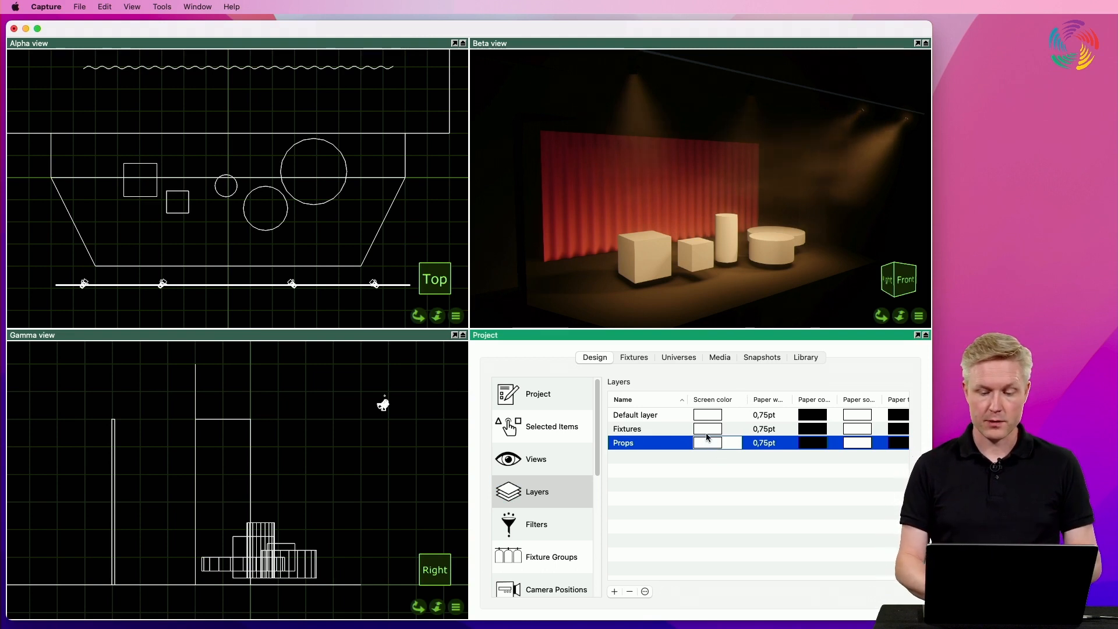
{"action": "left_click", "coordinate": [707, 443]}
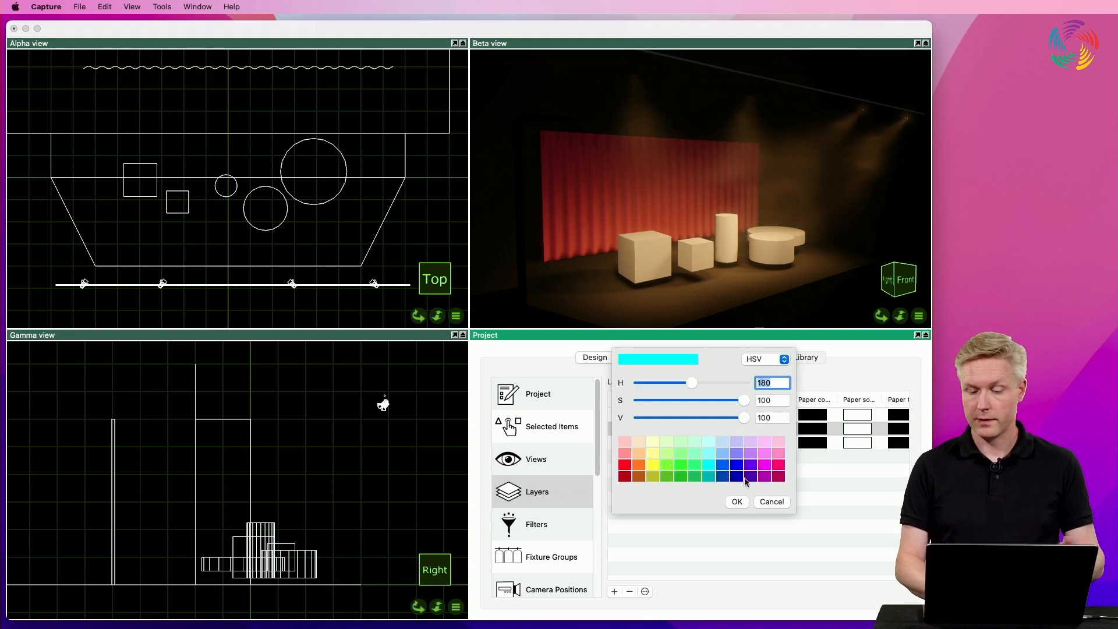
{"action": "left_click", "coordinate": [736, 501]}
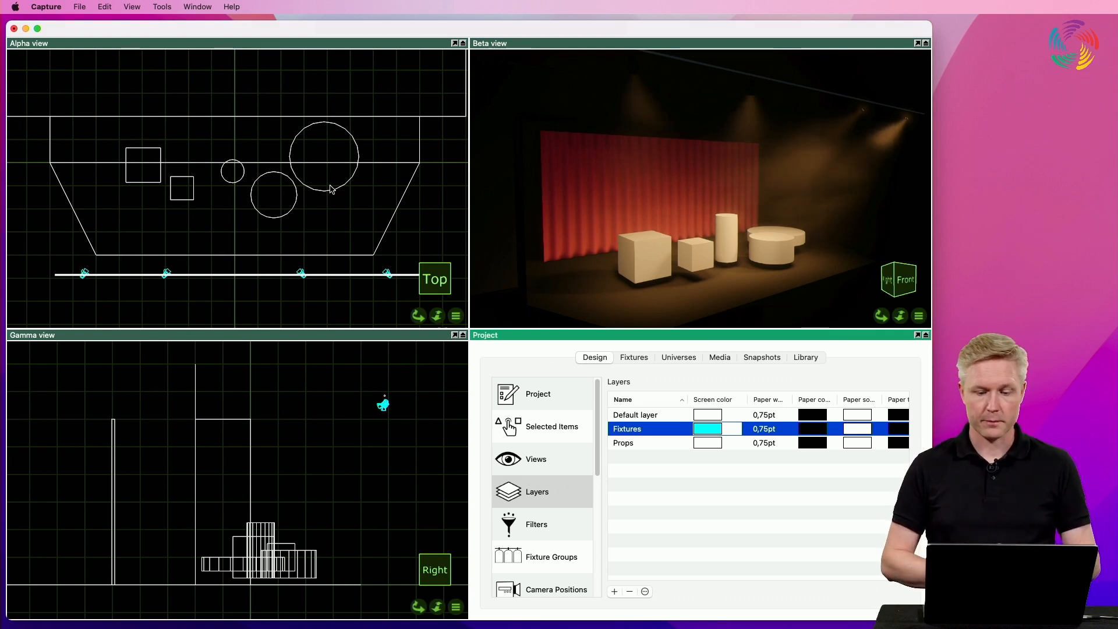
{"action": "scroll", "scroll_direction": "right", "scroll_amount": 3}
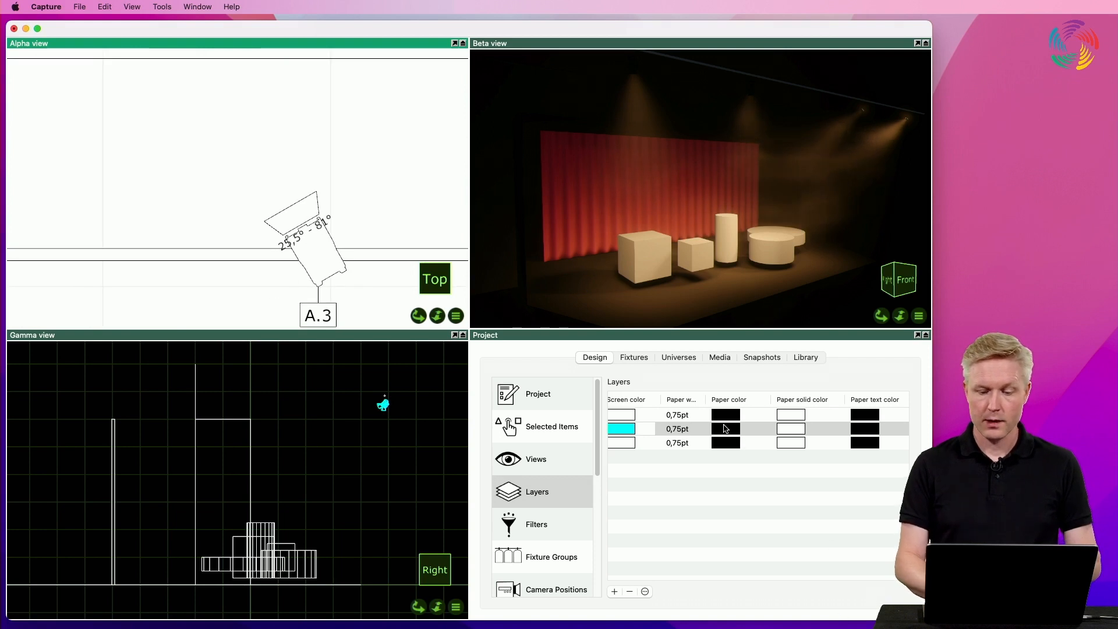
- Set the Fixtures layer's paper colour to red and its paper solid colour to pale pink
{"action": "left_click", "coordinate": [726, 429]}
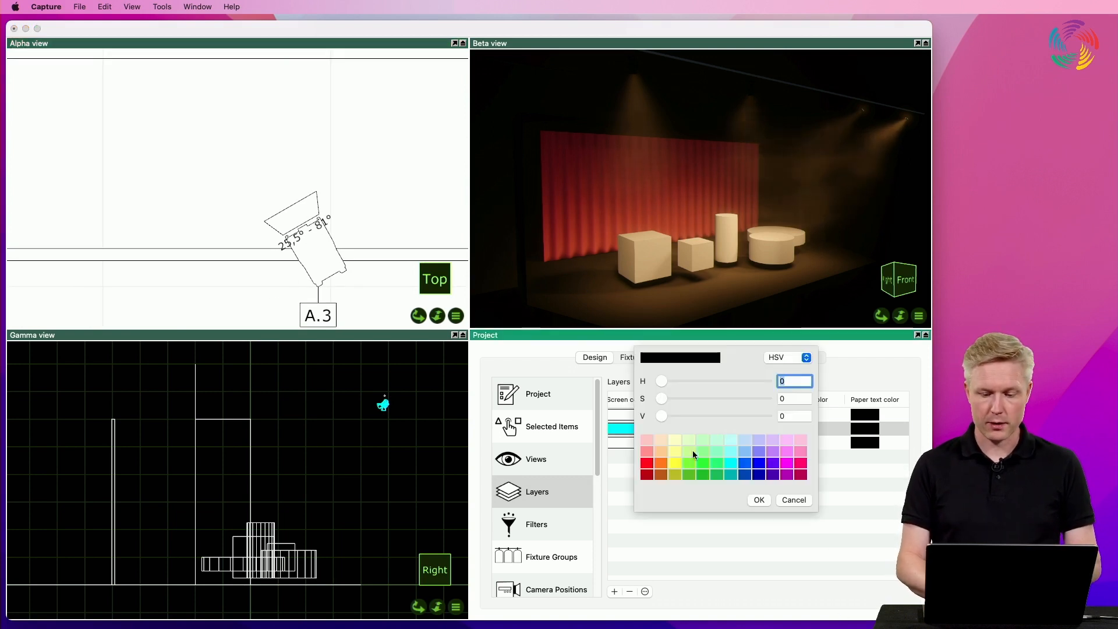
{"action": "left_click", "coordinate": [647, 467]}
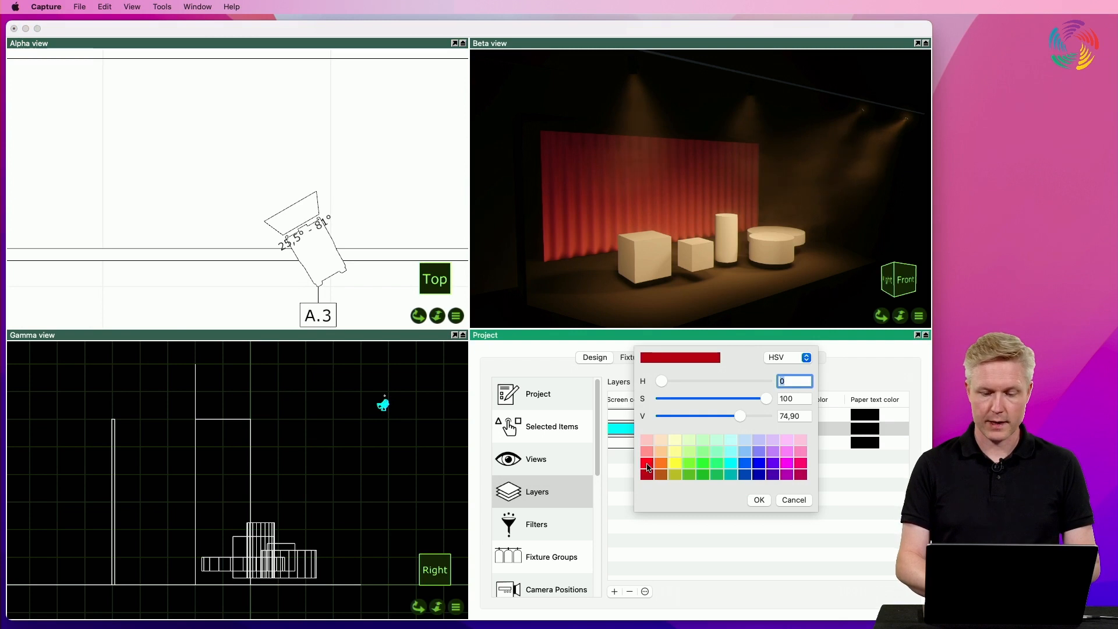
{"action": "left_click", "coordinate": [758, 499]}
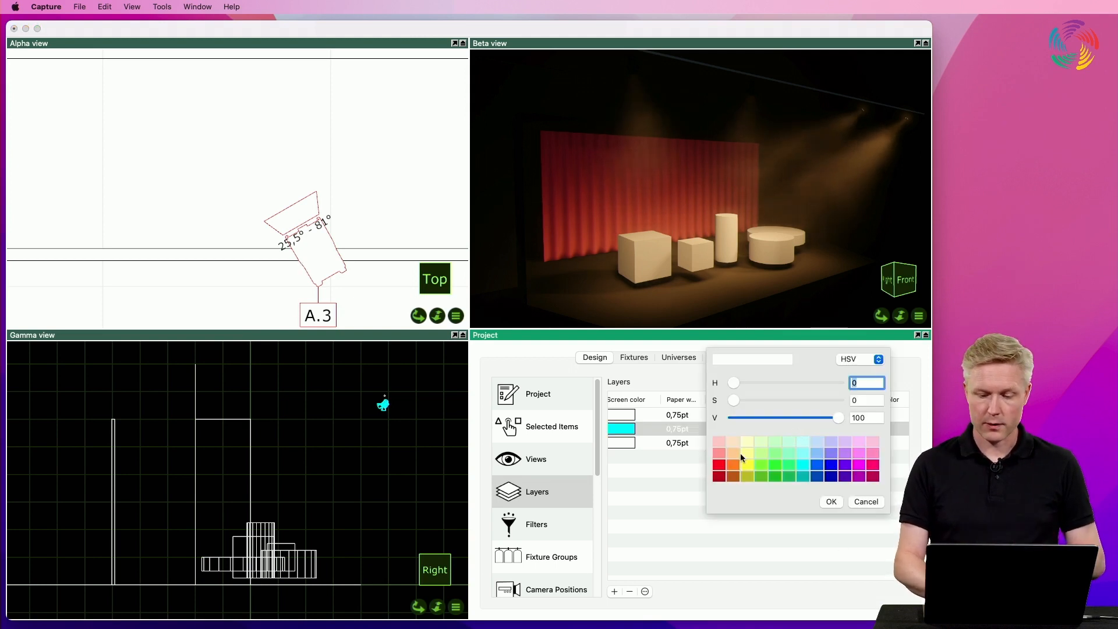
{"action": "left_click_drag", "start_coordinate": [732, 399], "coordinate": [756, 399]}
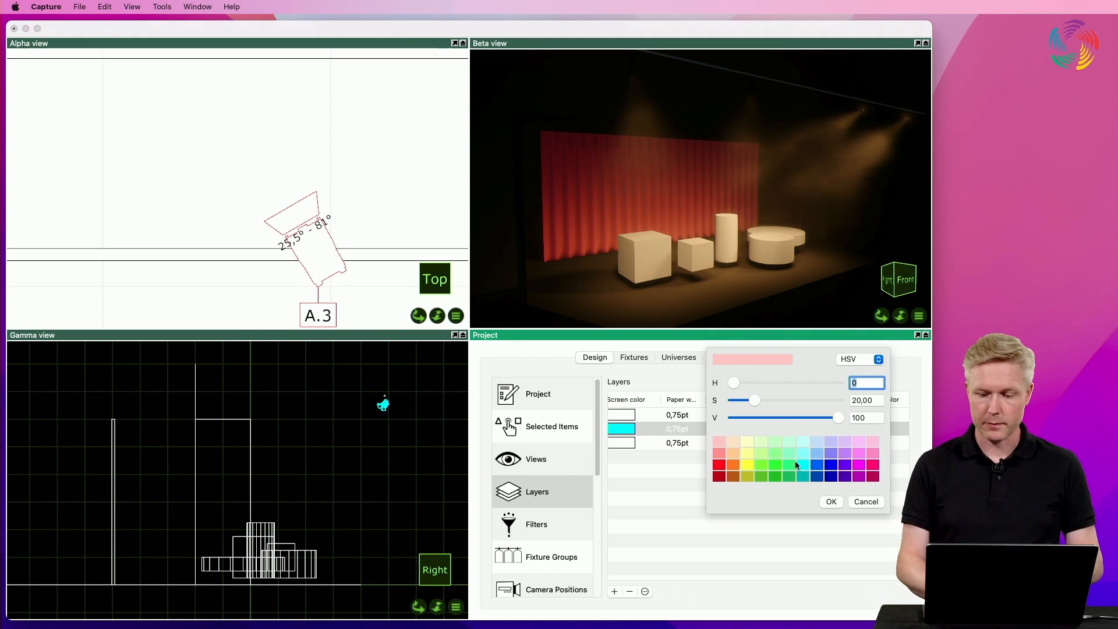
{"action": "left_click", "coordinate": [830, 501]}
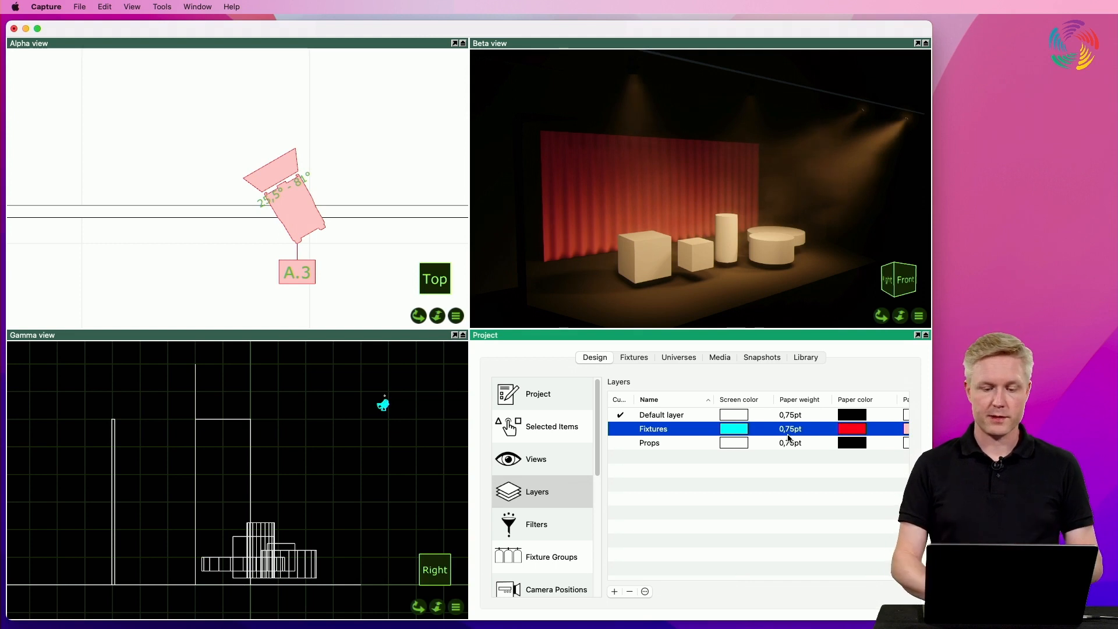
- Create a view filter named 'No props' with the Props layer excluded
{"action": "left_click", "coordinate": [536, 524]}
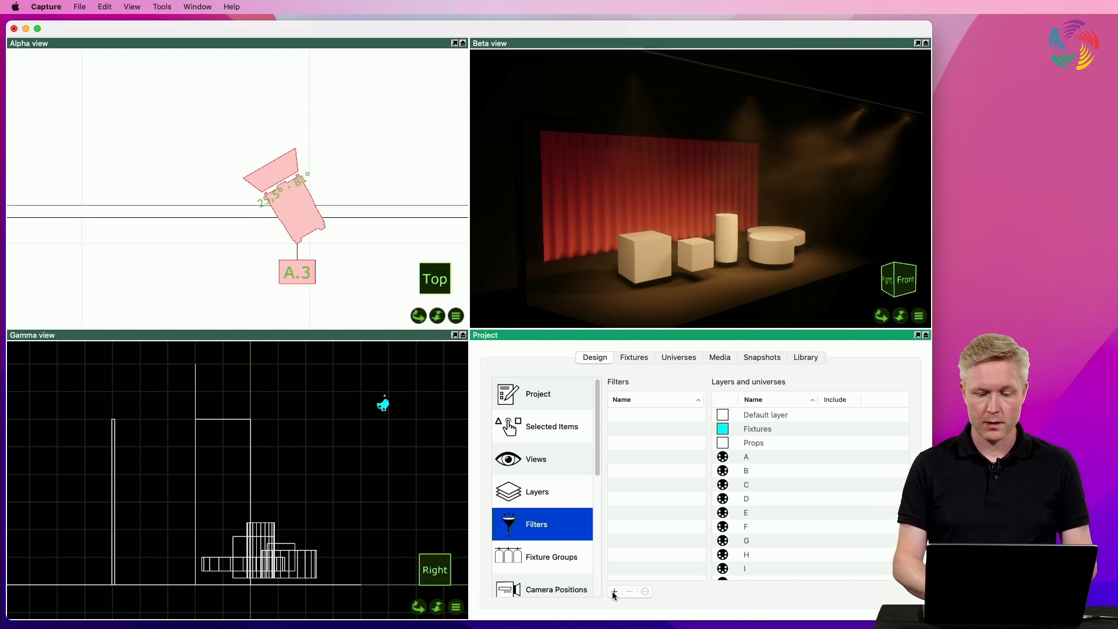
{"action": "left_click", "coordinate": [614, 591]}
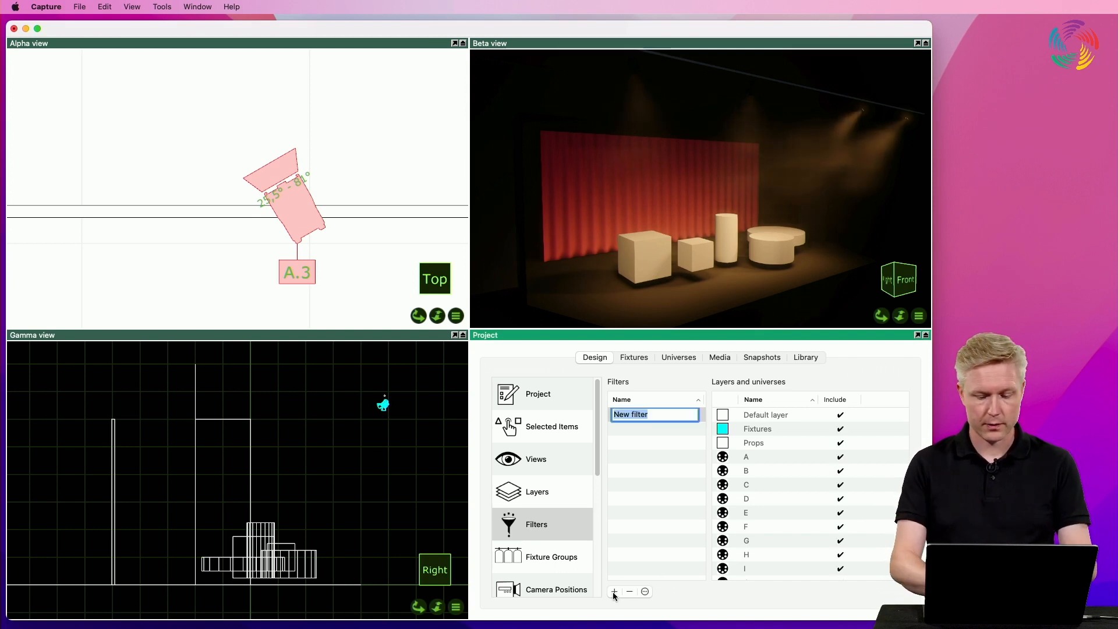
{"action": "type", "text": "No props"}
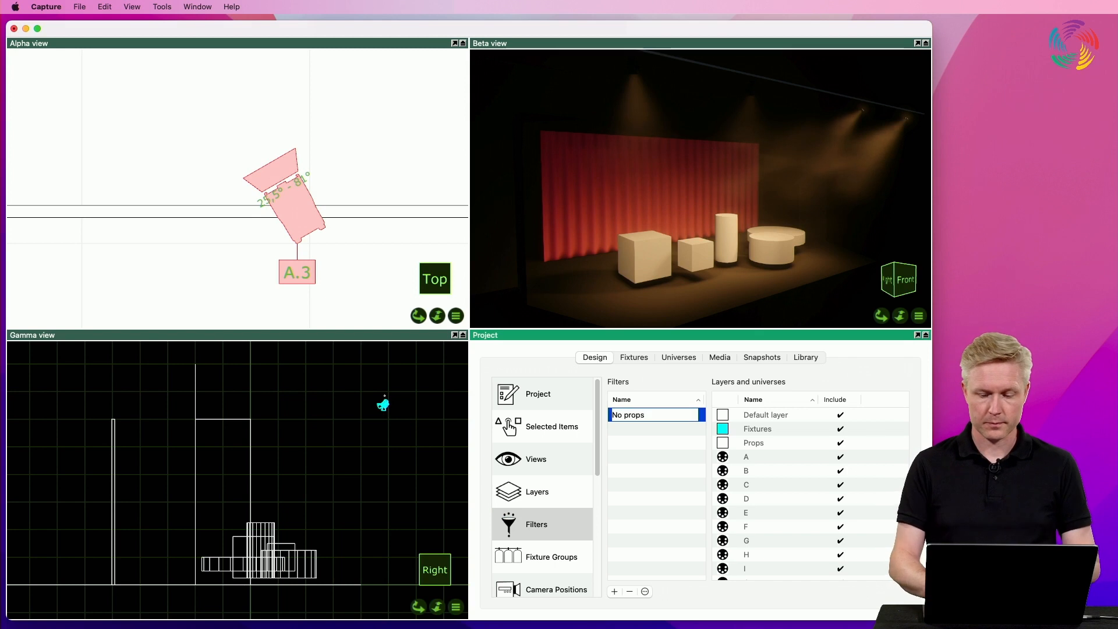
{"action": "left_click", "coordinate": [757, 429]}
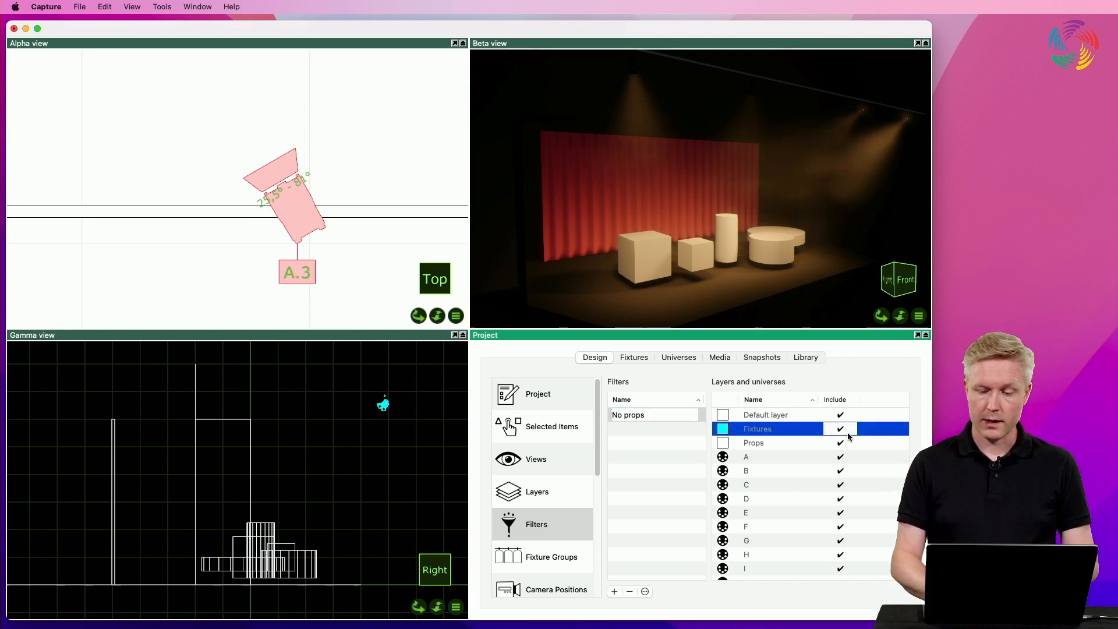
{"action": "left_click", "coordinate": [754, 443]}
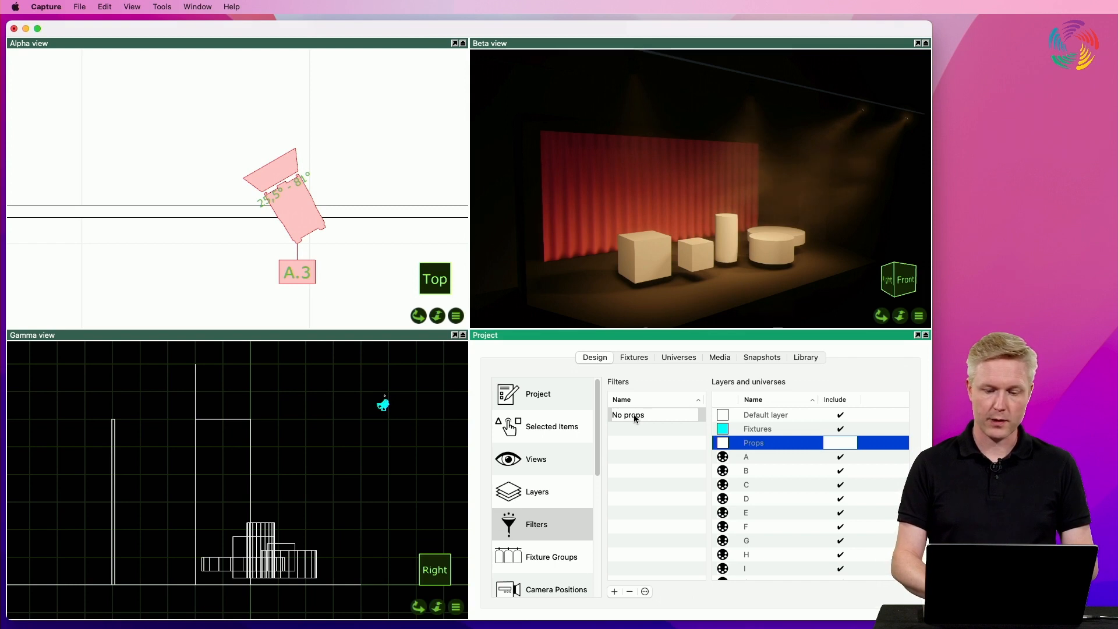
- Apply the 'No props' filter to both the Beta and Alpha views, hiding the props
{"action": "left_click", "coordinate": [840, 443]}
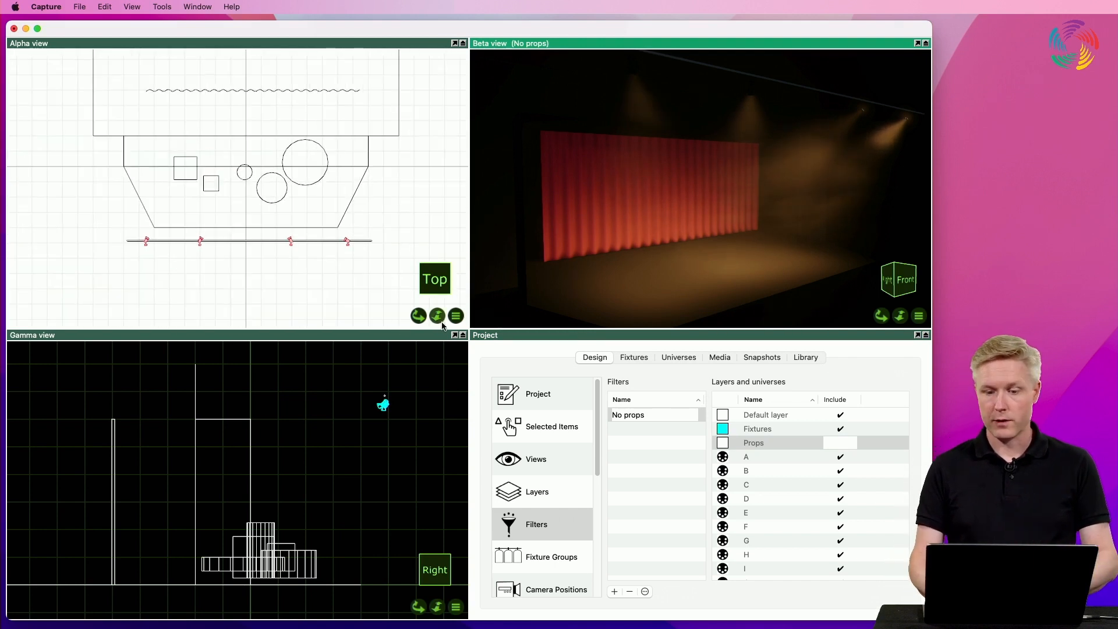
{"action": "left_click", "coordinate": [536, 459]}
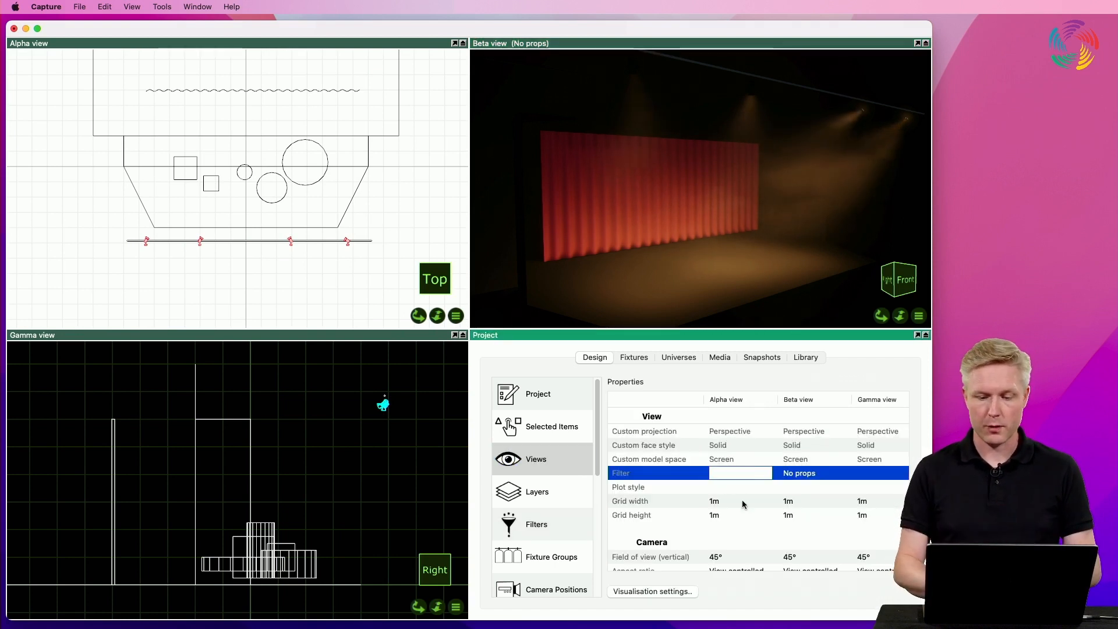
{"action": "left_click", "coordinate": [738, 473]}
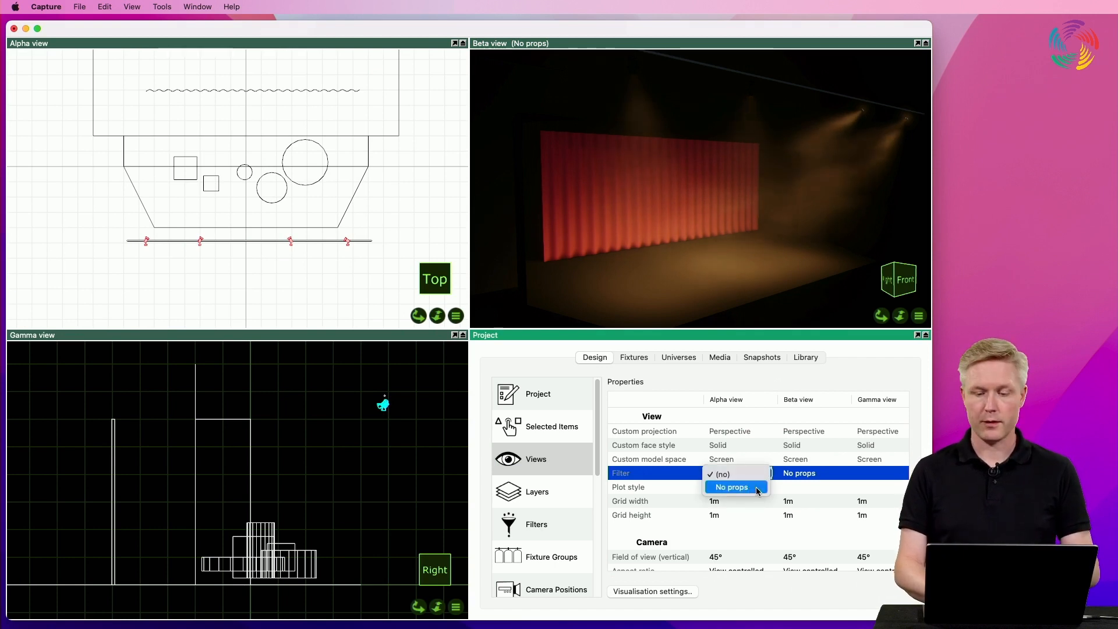
{"action": "left_click", "coordinate": [729, 486]}
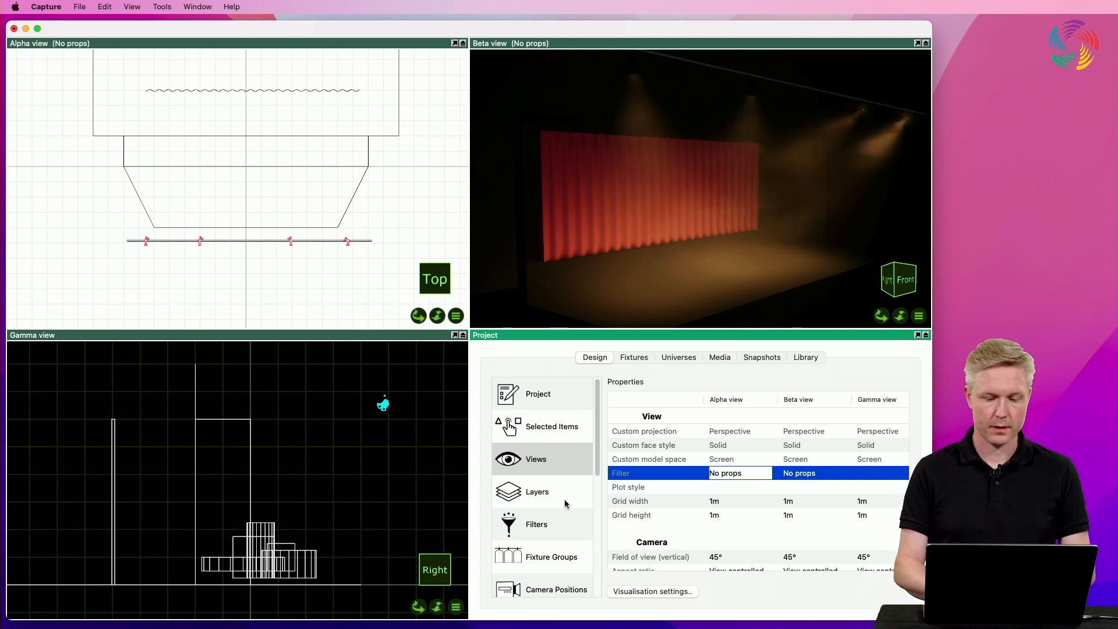
{"action": "left_click", "coordinate": [536, 524]}
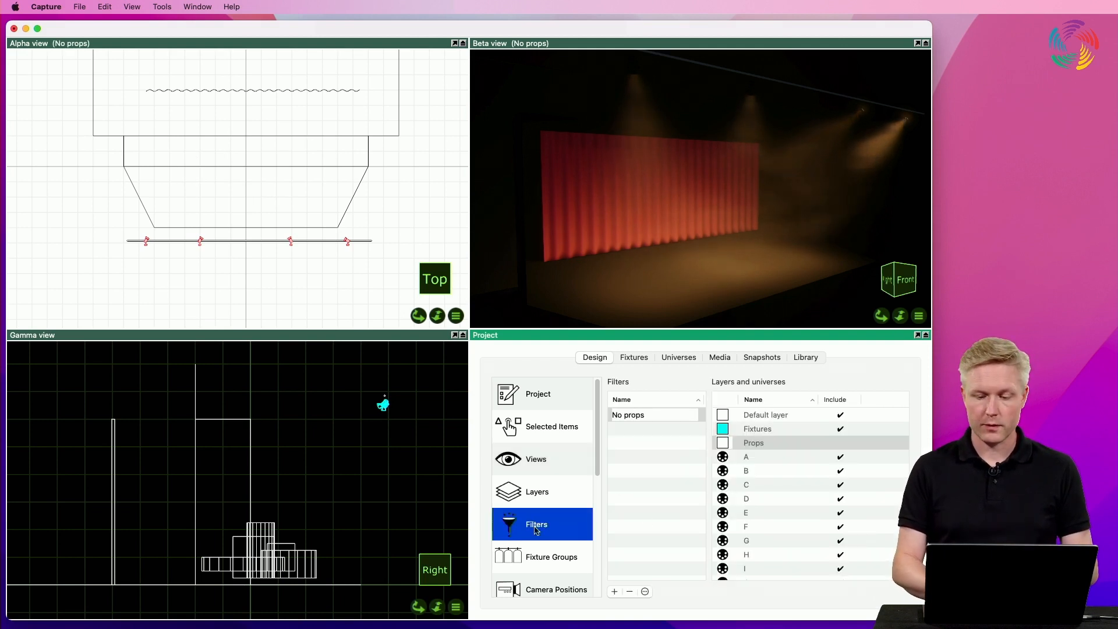
- Toggle the Props layer's Include checkbox so the filter includes Props again
{"action": "left_click", "coordinate": [840, 442]}
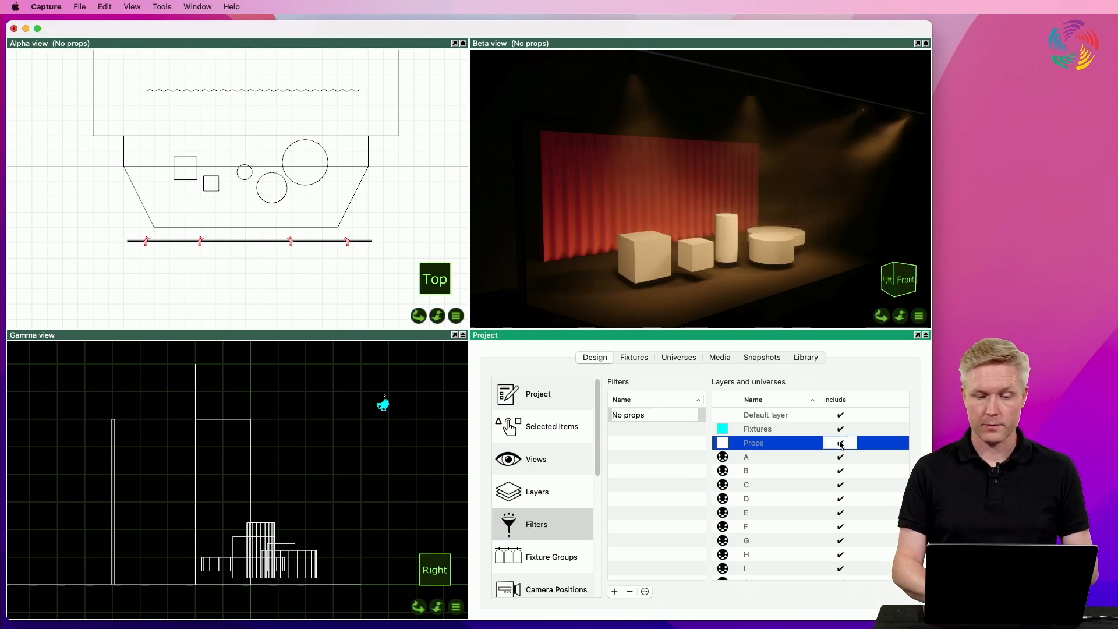
{"action": "left_click", "coordinate": [840, 443]}
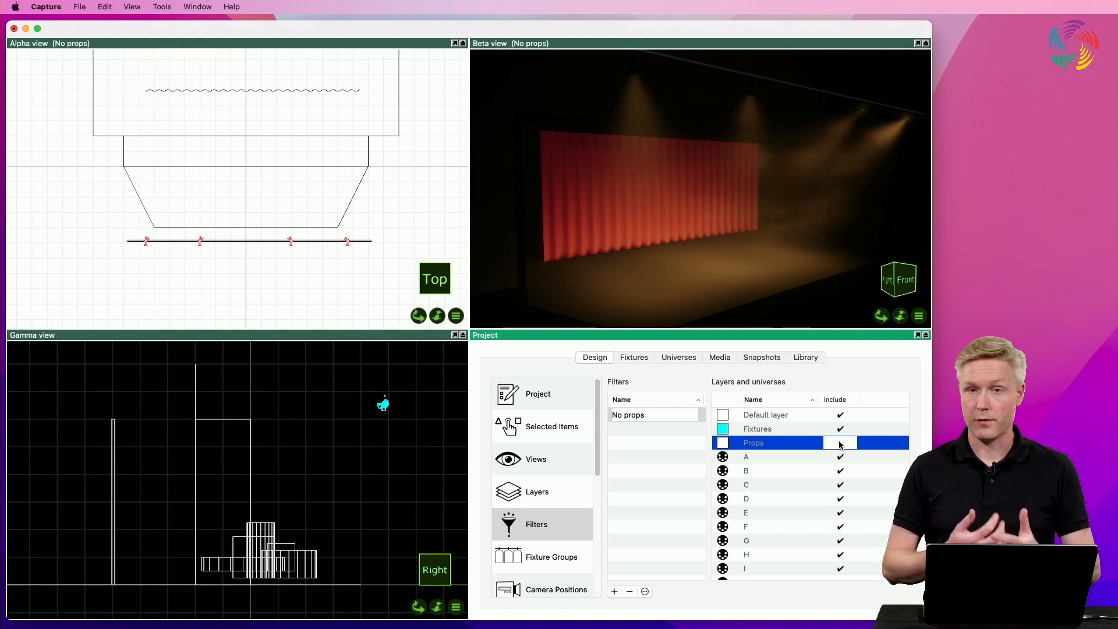
{"action": "left_click", "coordinate": [840, 443]}
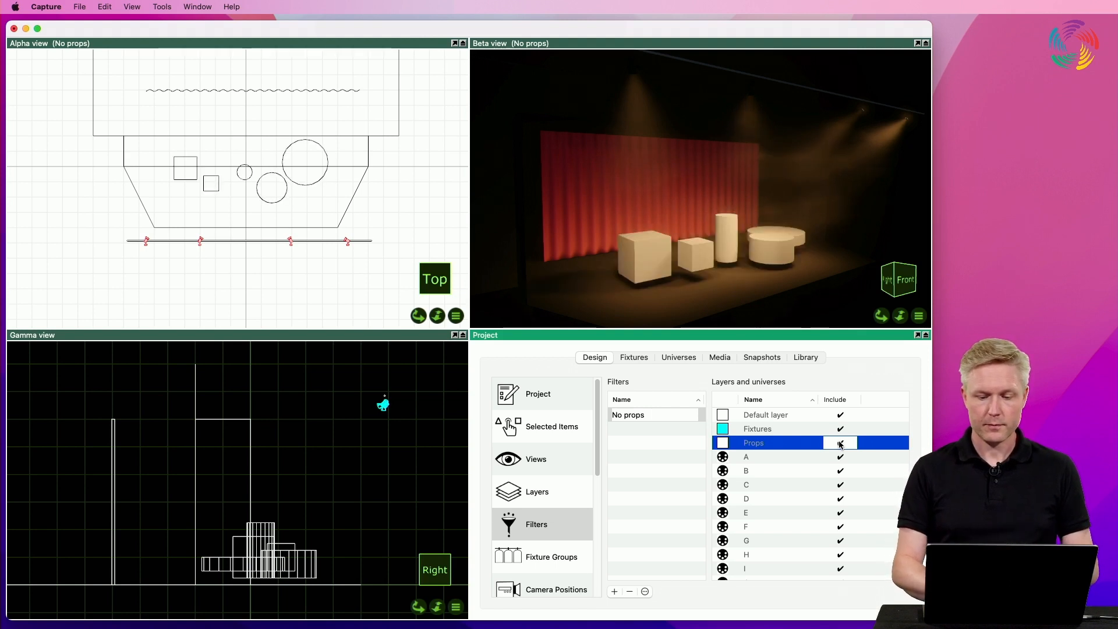